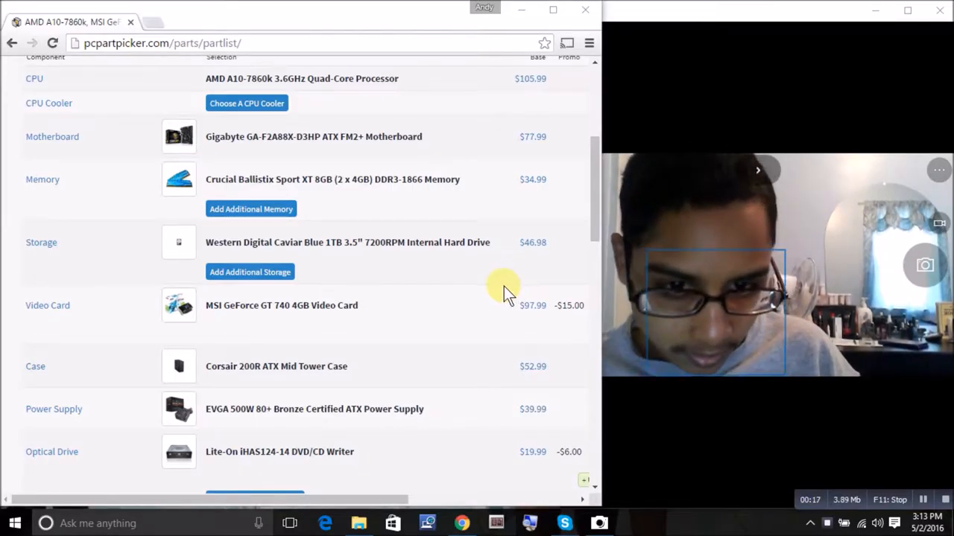
{"action": "mouse_move", "coordinate": [462, 242]}
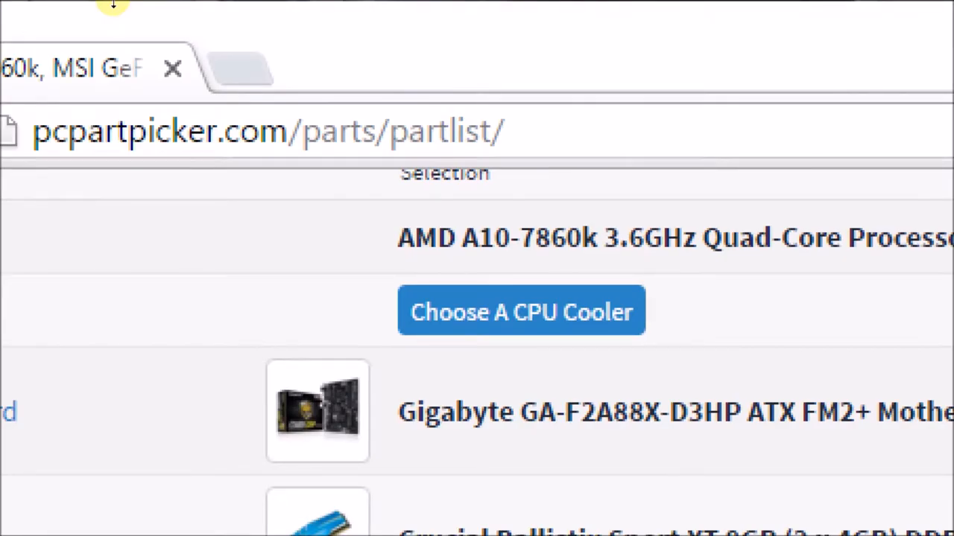
{"action": "mouse_move", "coordinate": [171, 68]}
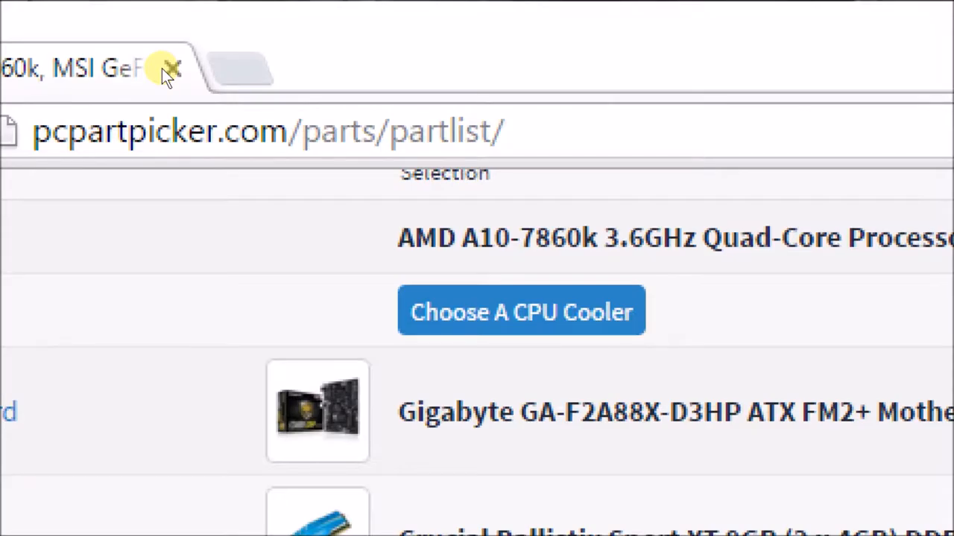
Scroll the part list past storage and video card to the case, power supply and Lite-On DVD writer
{"action": "left_click", "coordinate": [544, 494]}
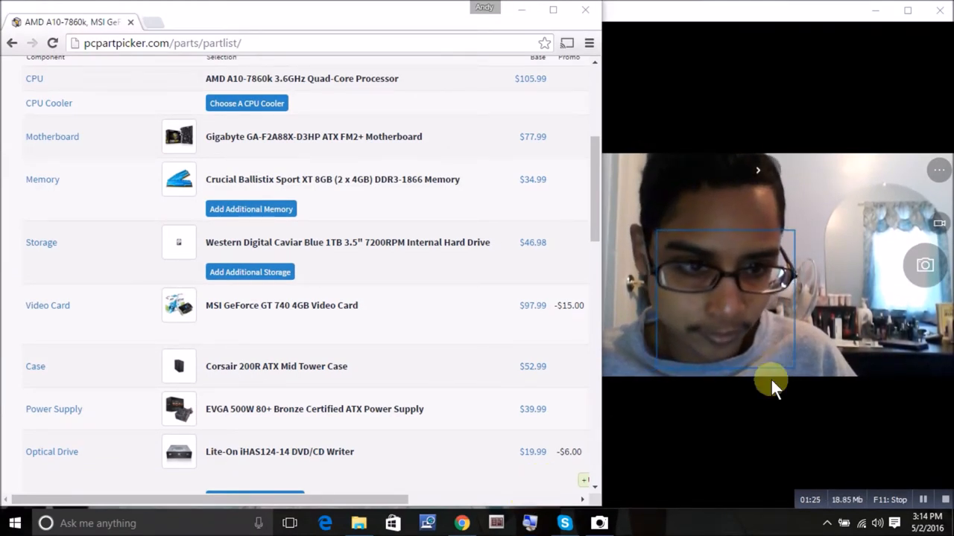
{"action": "mouse_move", "coordinate": [748, 413]}
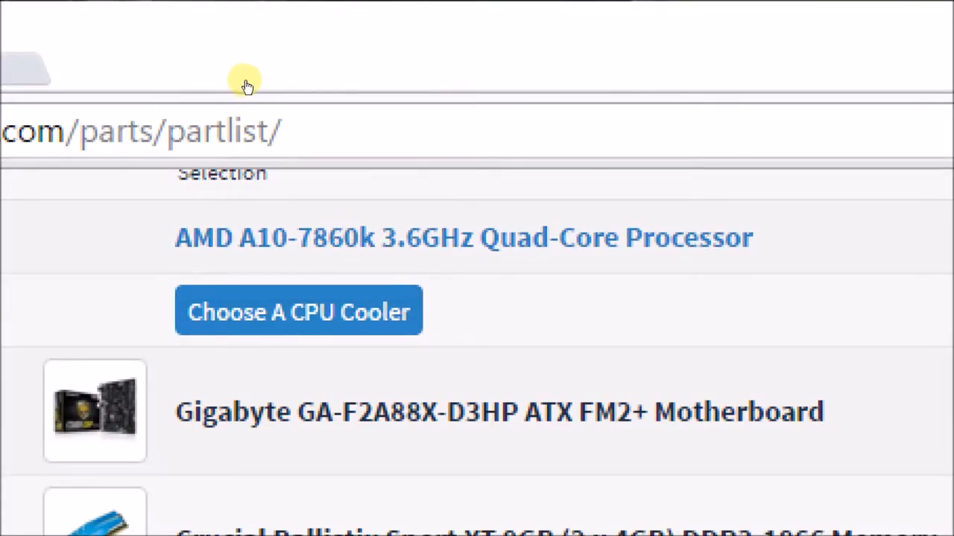
{"action": "mouse_move", "coordinate": [252, 86]}
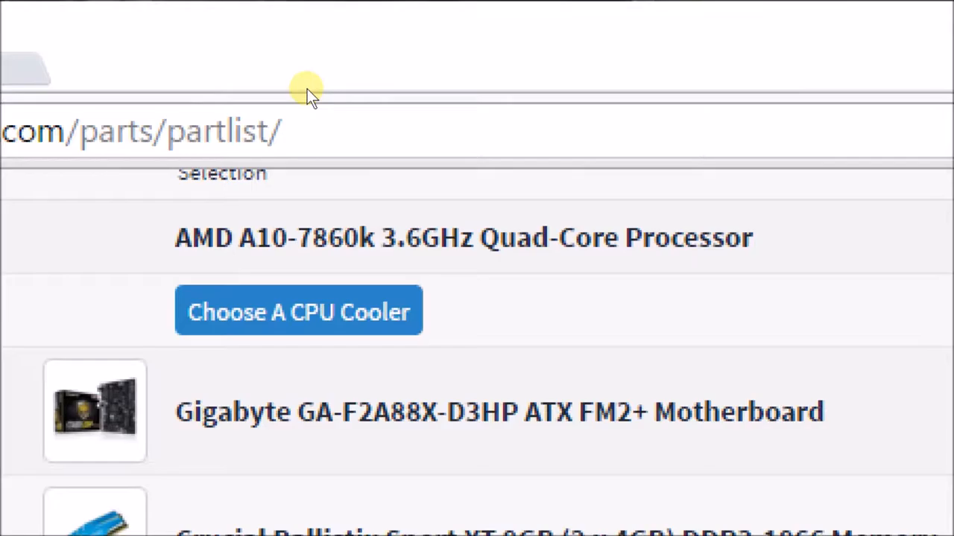
{"action": "mouse_move", "coordinate": [308, 105]}
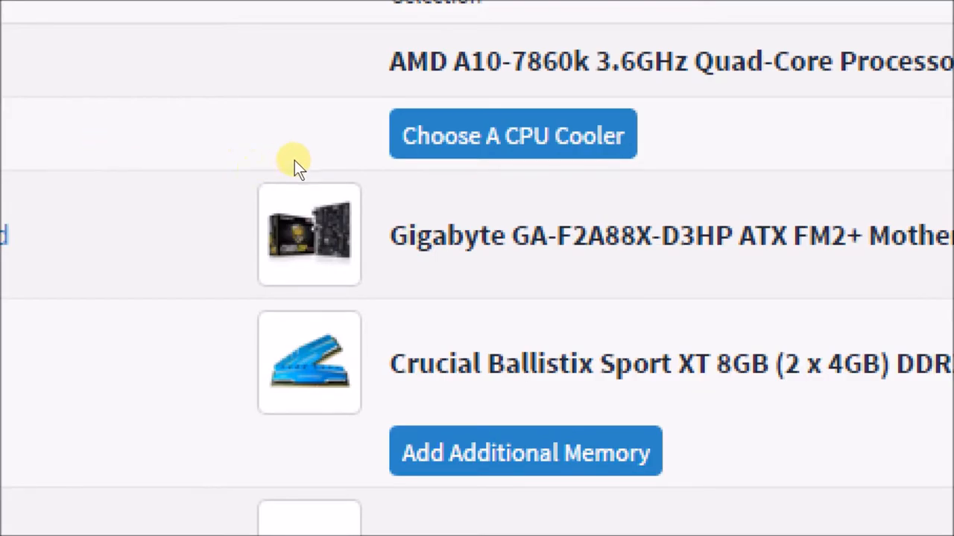
{"action": "mouse_move", "coordinate": [343, 160]}
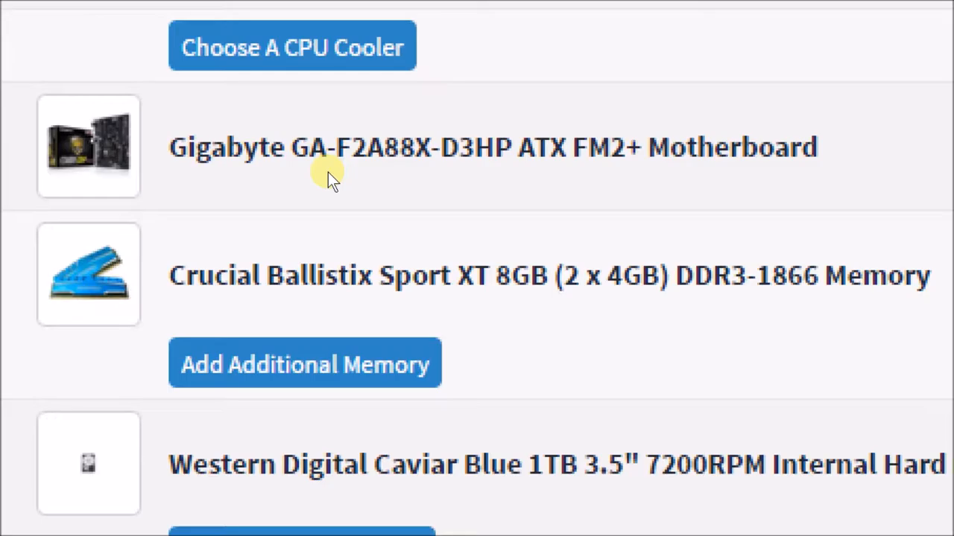
{"action": "mouse_move", "coordinate": [328, 227]}
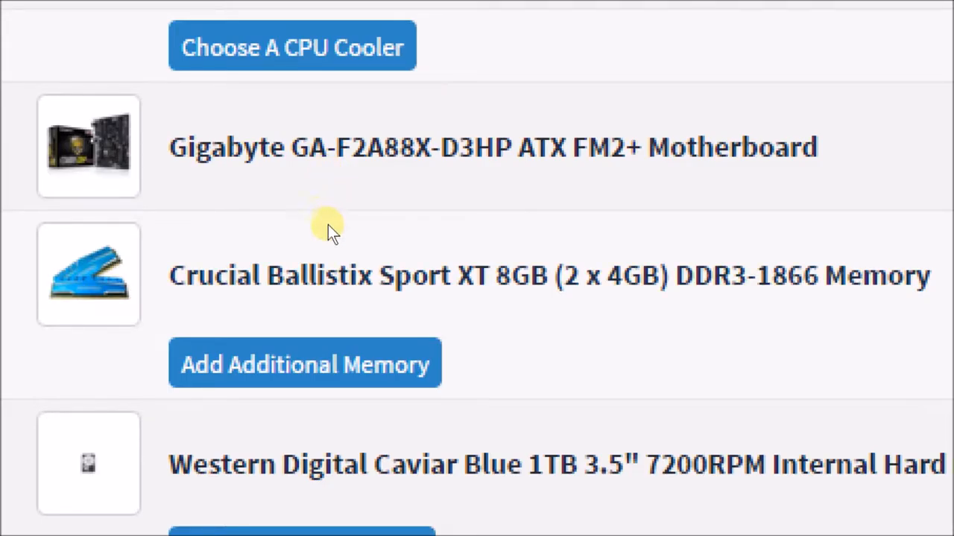
{"action": "scroll", "scroll_direction": "down", "scroll_amount": 3}
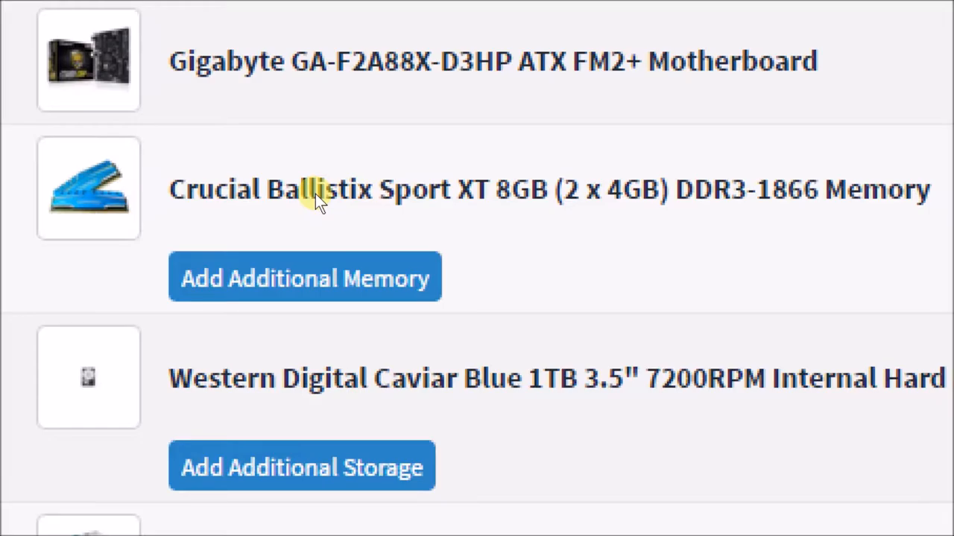
{"action": "mouse_move", "coordinate": [365, 197]}
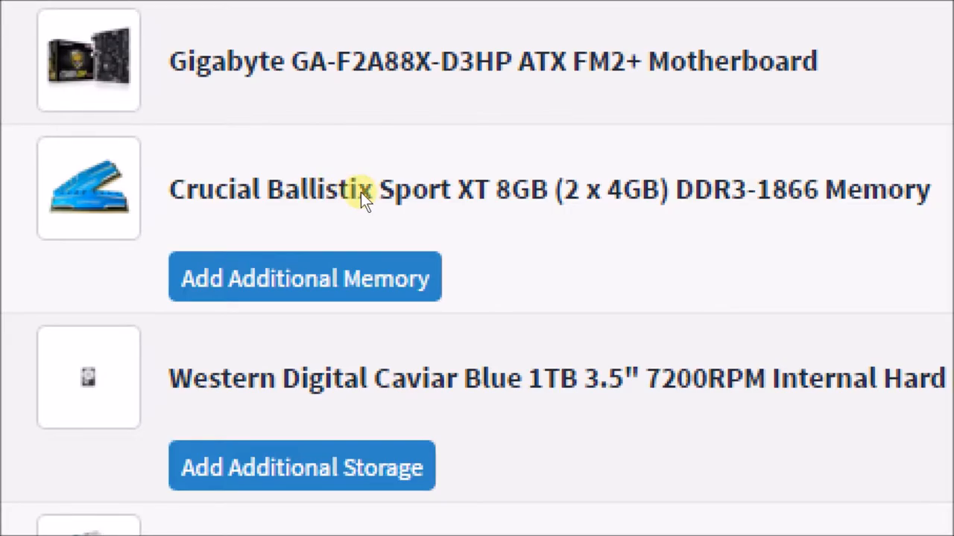
{"action": "scroll", "scroll_direction": "down", "scroll_amount": 3}
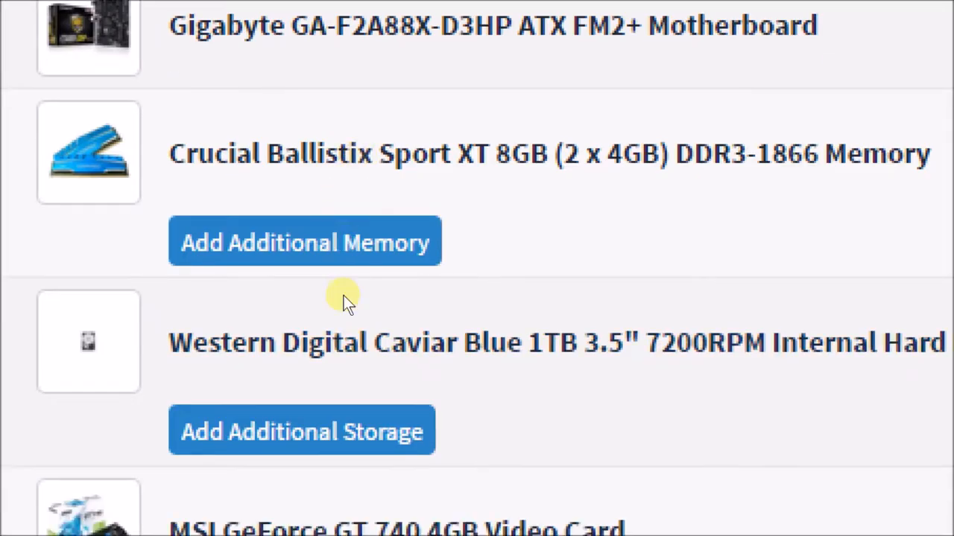
{"action": "scroll", "scroll_direction": "down", "scroll_amount": 3}
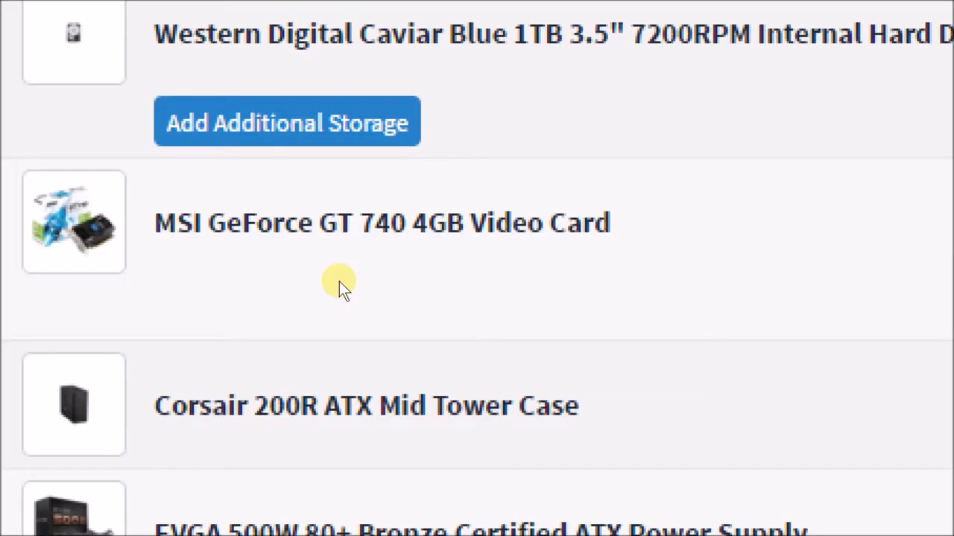
{"action": "mouse_move", "coordinate": [344, 323]}
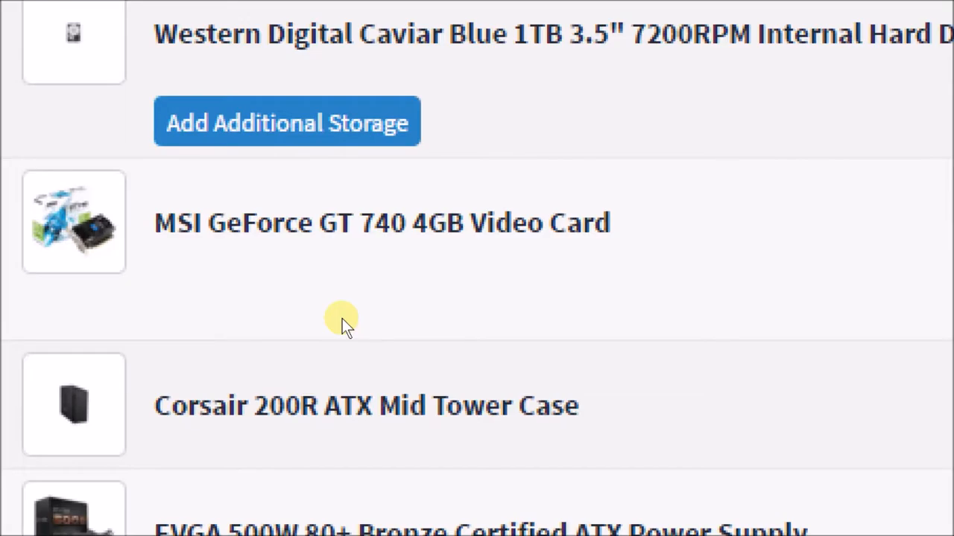
{"action": "mouse_move", "coordinate": [234, 317]}
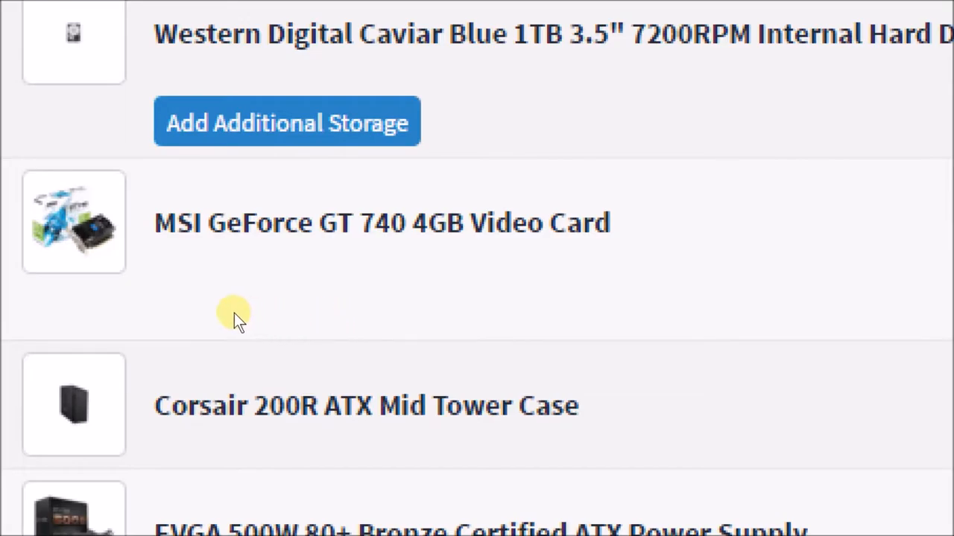
{"action": "mouse_move", "coordinate": [245, 317]}
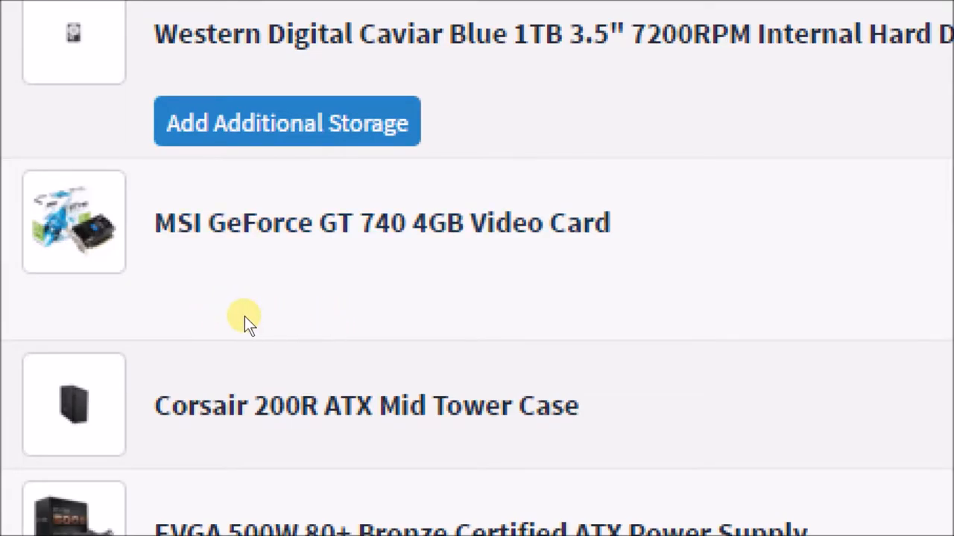
{"action": "mouse_move", "coordinate": [309, 328]}
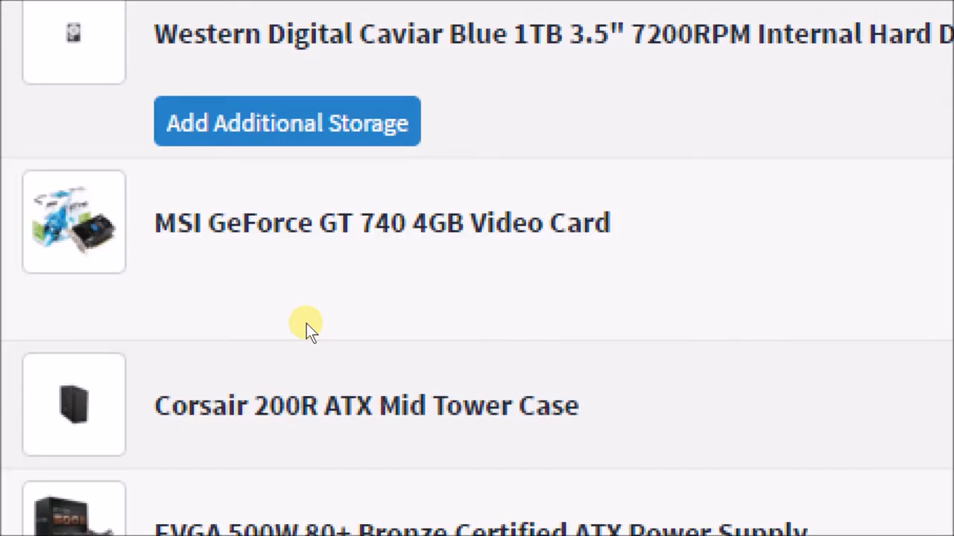
{"action": "mouse_move", "coordinate": [312, 384]}
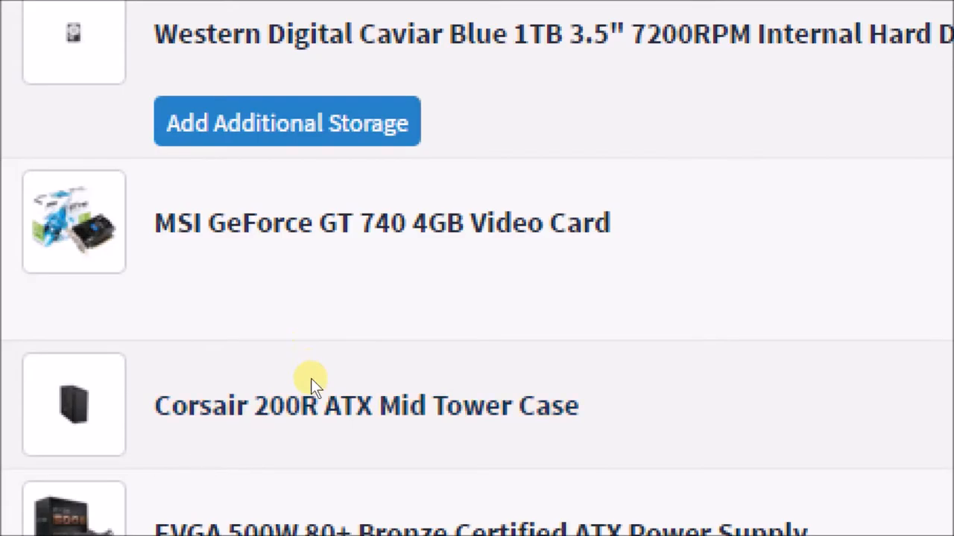
{"action": "scroll", "scroll_direction": "down", "scroll_amount": 3}
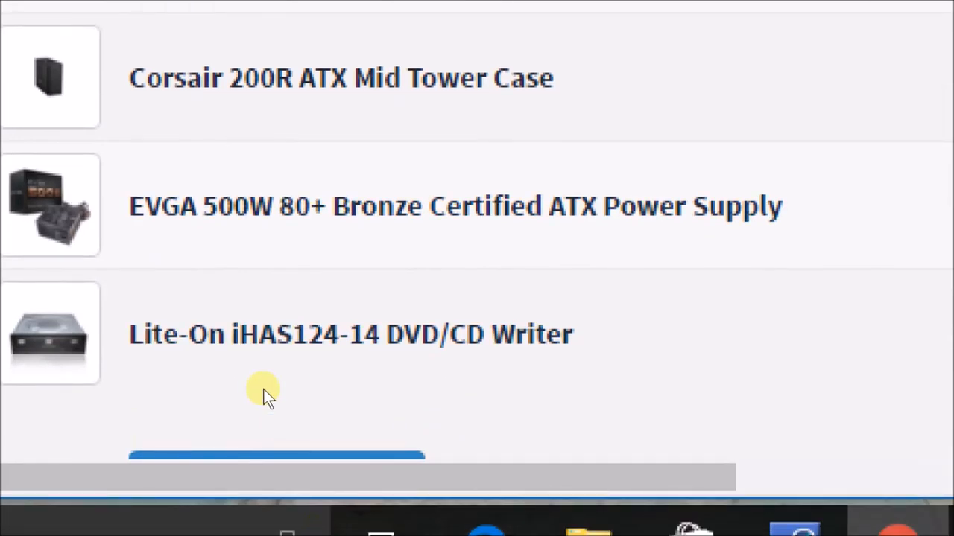
{"action": "mouse_move", "coordinate": [253, 384]}
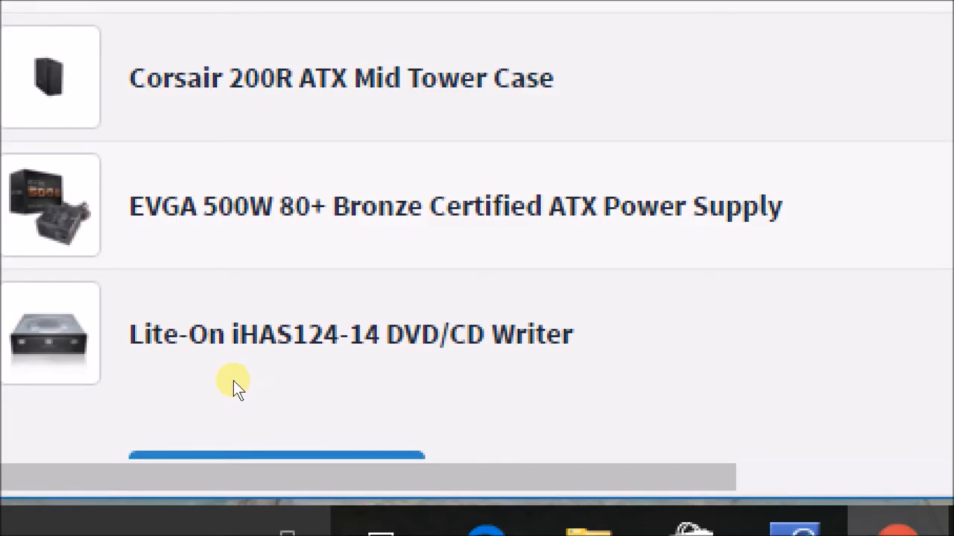
{"action": "mouse_move", "coordinate": [205, 373]}
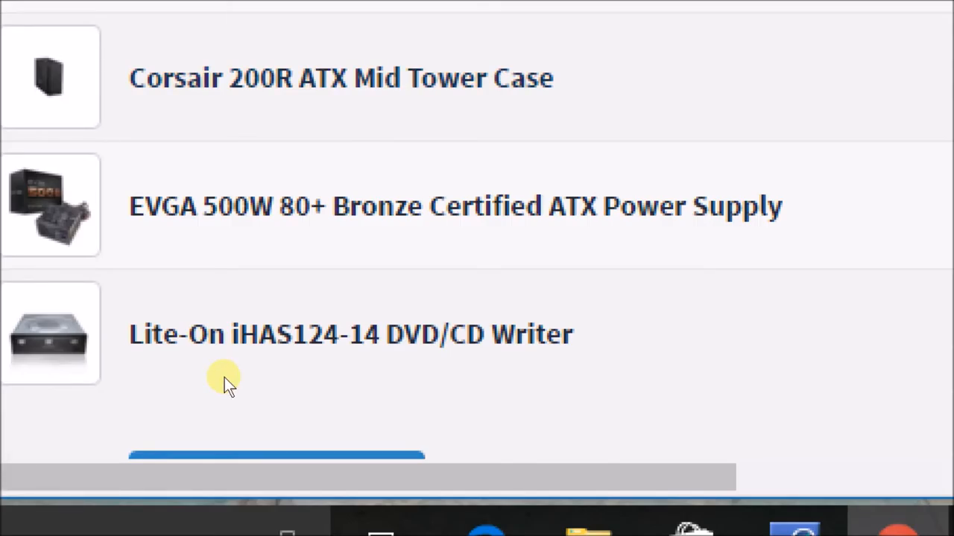
{"action": "mouse_move", "coordinate": [228, 425]}
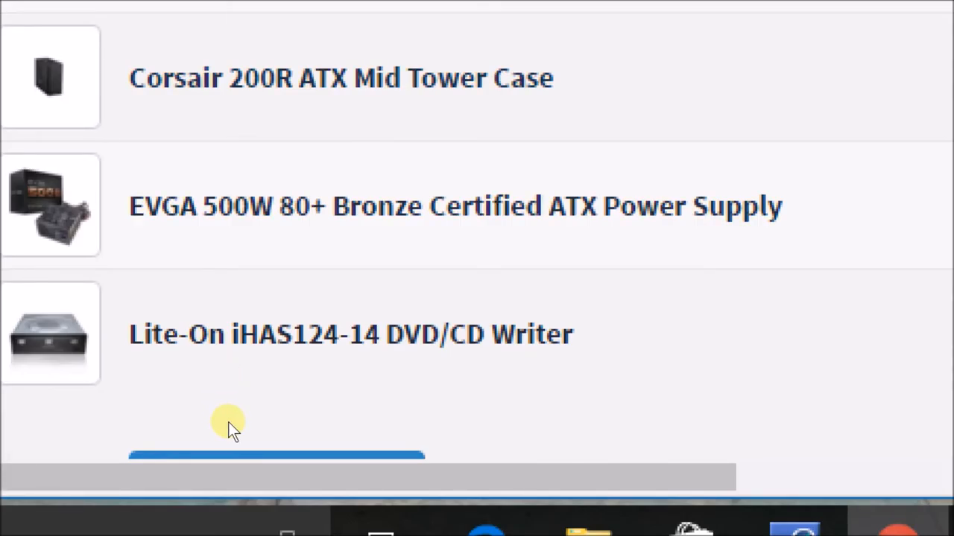
{"action": "mouse_move", "coordinate": [239, 425]}
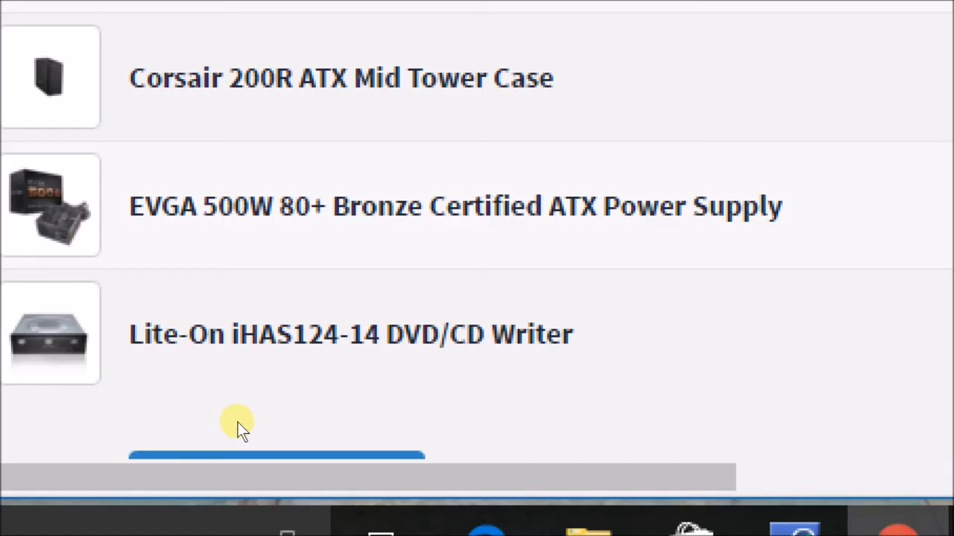
{"action": "mouse_move", "coordinate": [287, 428]}
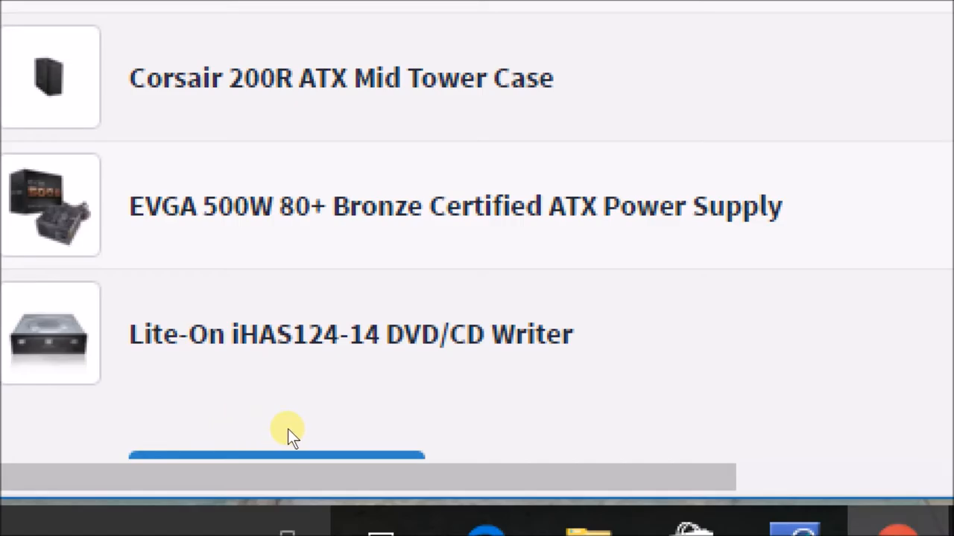
{"action": "mouse_move", "coordinate": [289, 473]}
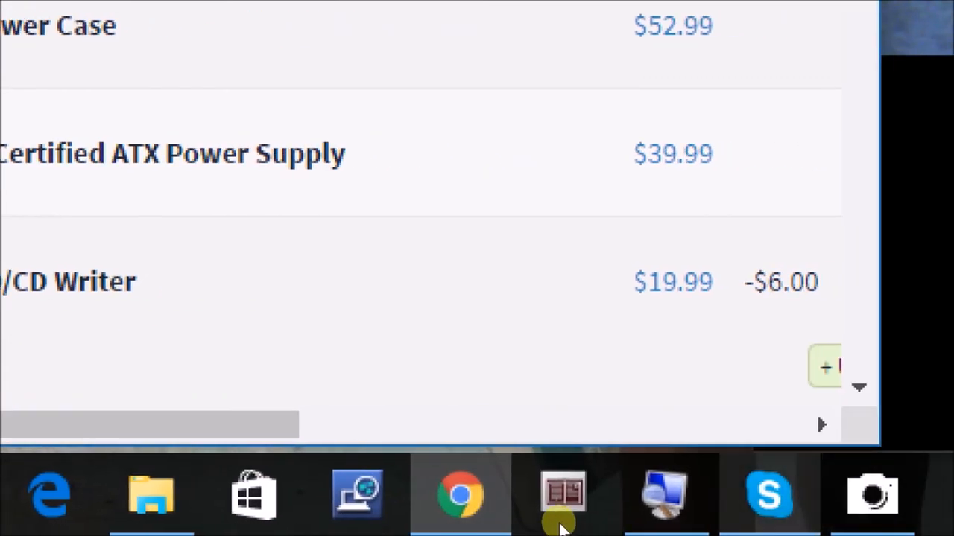
Right-click the bottom part-list rows to view Base and Promo prices, including the writer's -$6.00 promo
{"action": "right_click", "coordinate": [563, 493]}
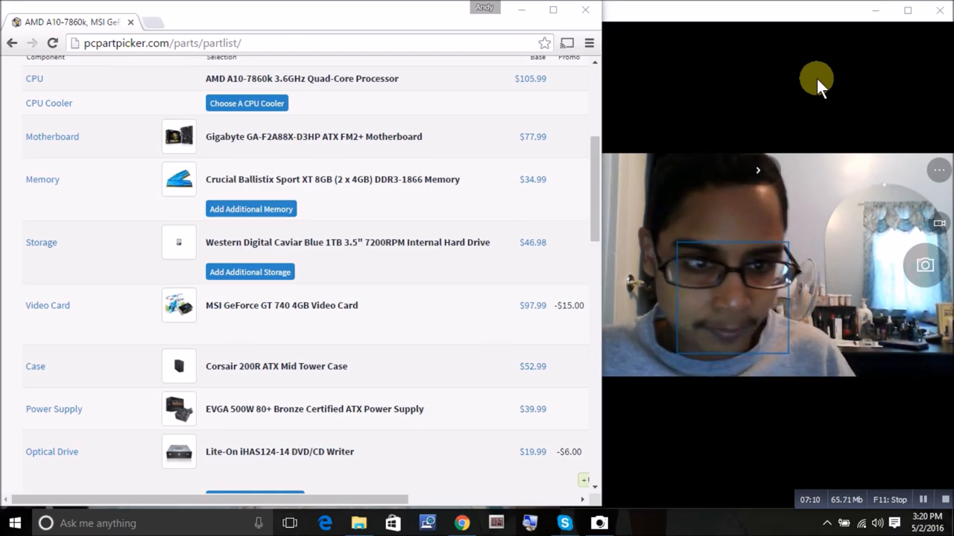
{"action": "mouse_move", "coordinate": [780, 55]}
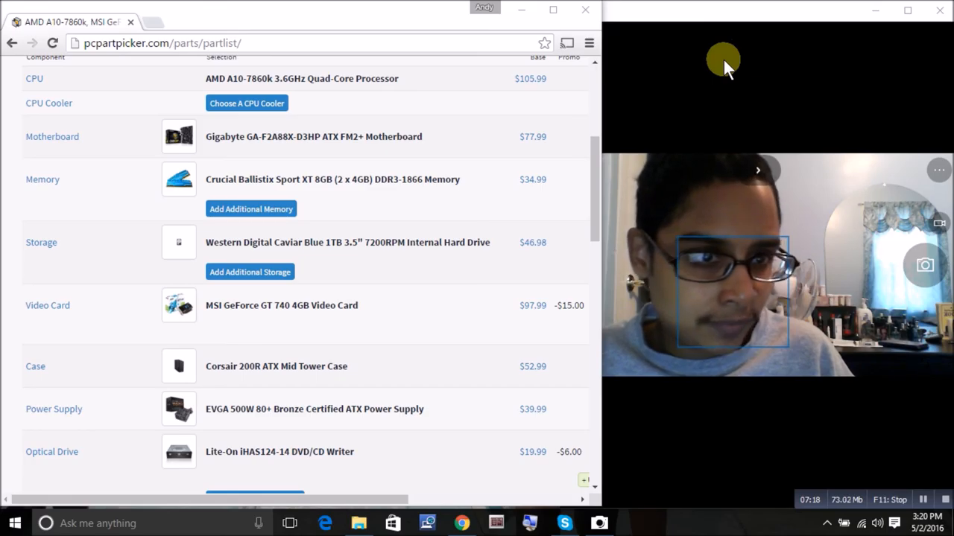
{"action": "mouse_move", "coordinate": [626, 119]}
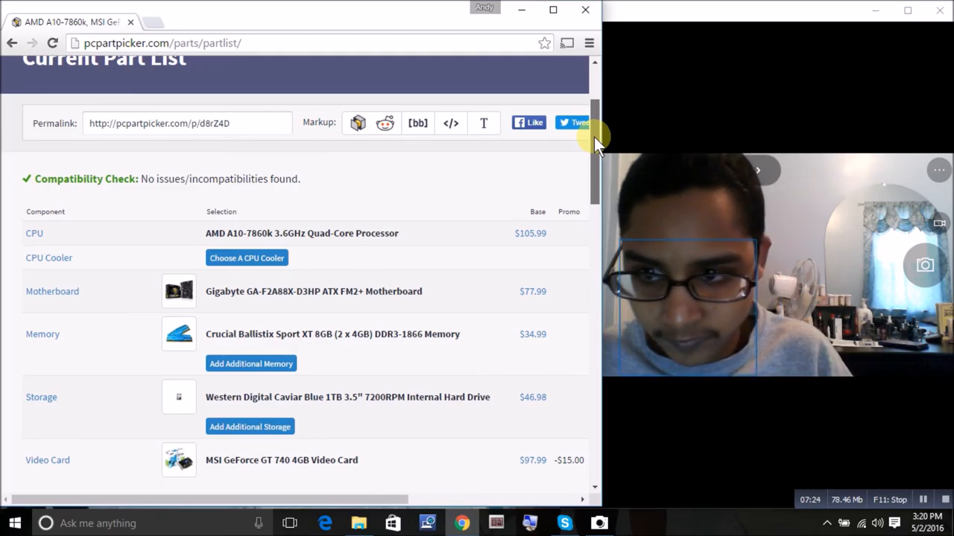
{"action": "scroll", "scroll_direction": "down", "scroll_amount": 3}
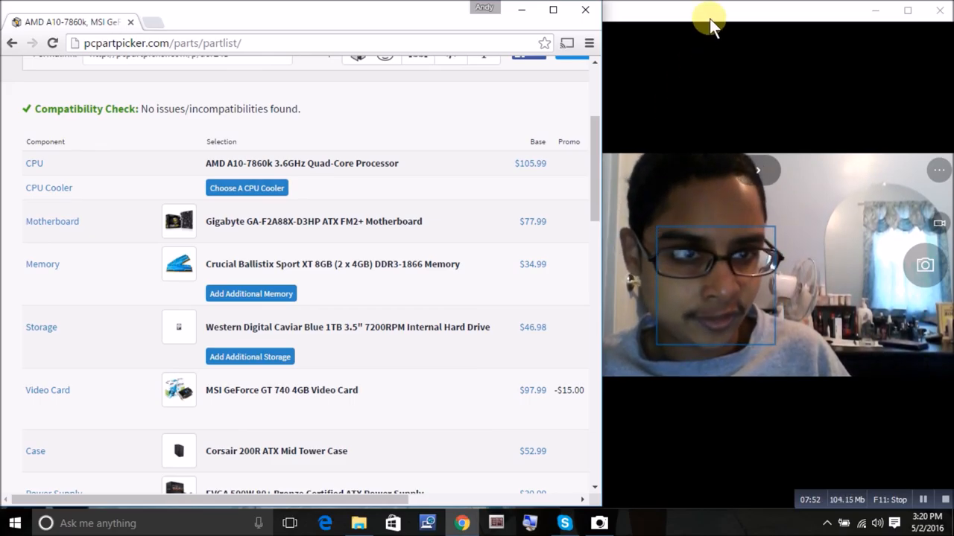
{"action": "mouse_move", "coordinate": [853, 395]}
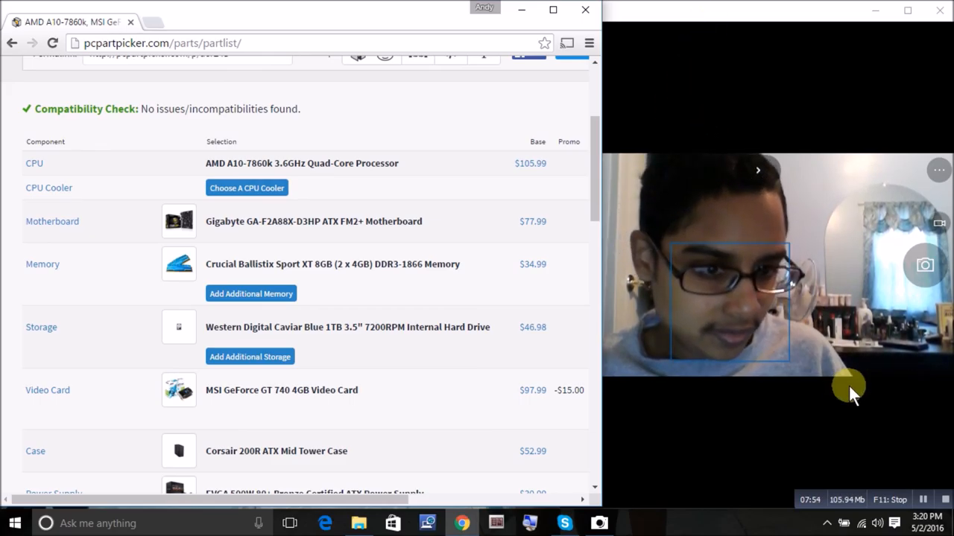